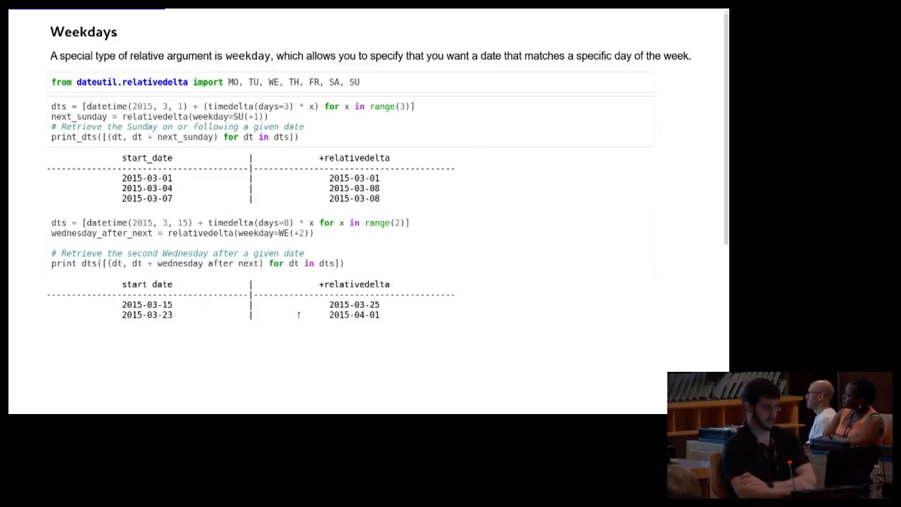
Advance from the Weekdays slide to the Combinations slide on Martin Luther King Day dates.
{"action": "key", "text": "Right"}
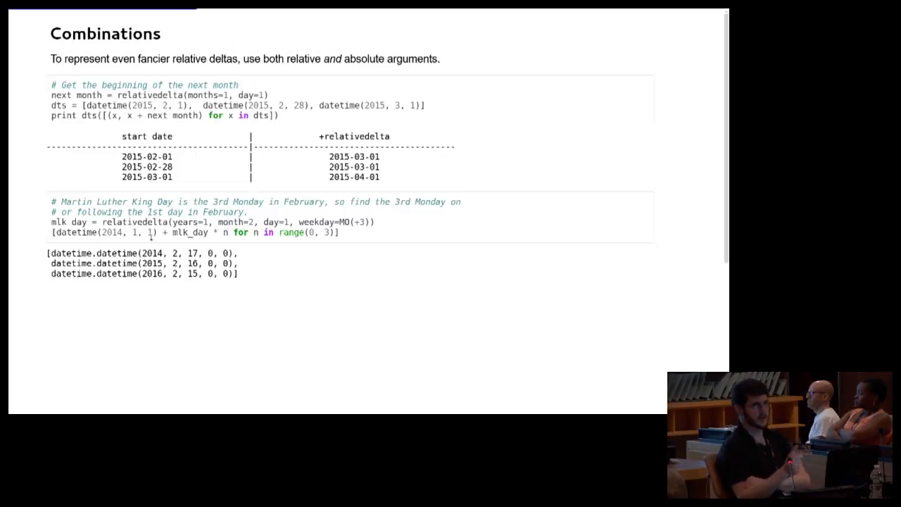
{"action": "mouse_move", "coordinate": [258, 239]}
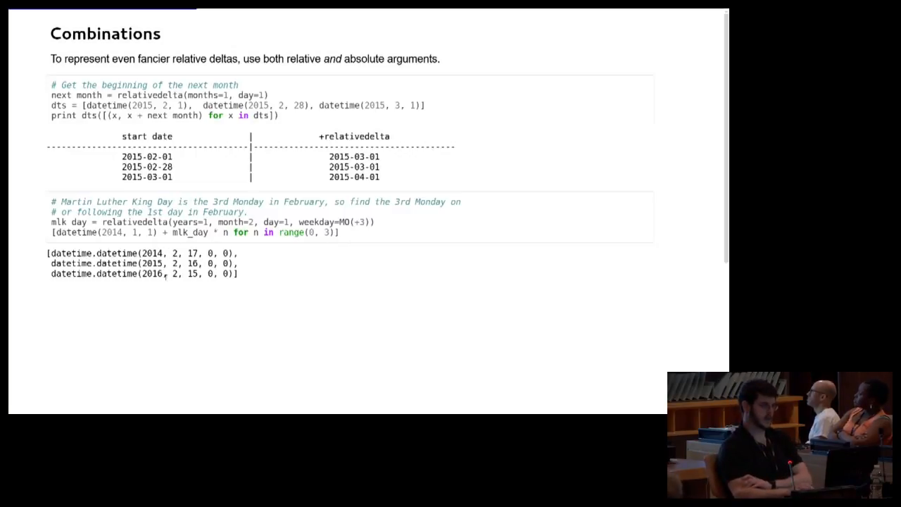
Advance to the dateutil.rrule slide listing Pat Morita's Monday birthdays during the Vietnam War.
{"action": "key", "text": "Right"}
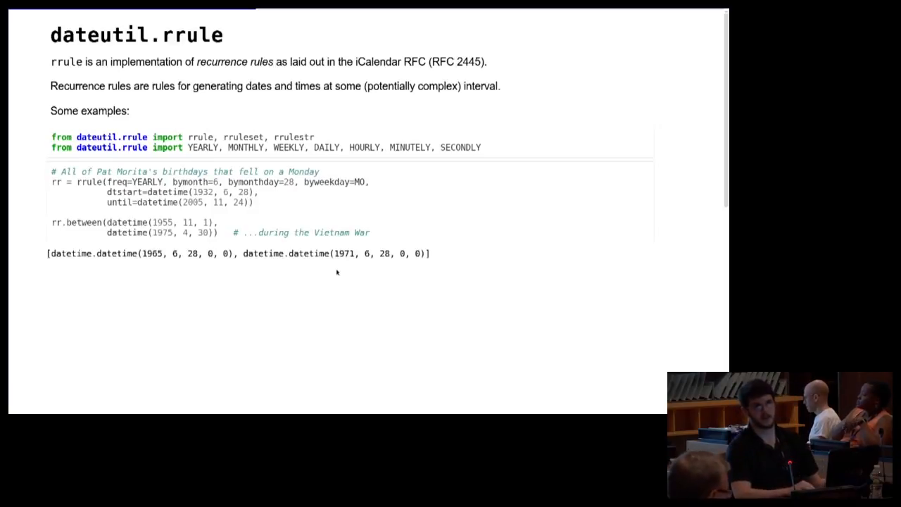
Advance to the RRULE components slide defining dtstart, freq and interval.
{"action": "key", "text": "Right"}
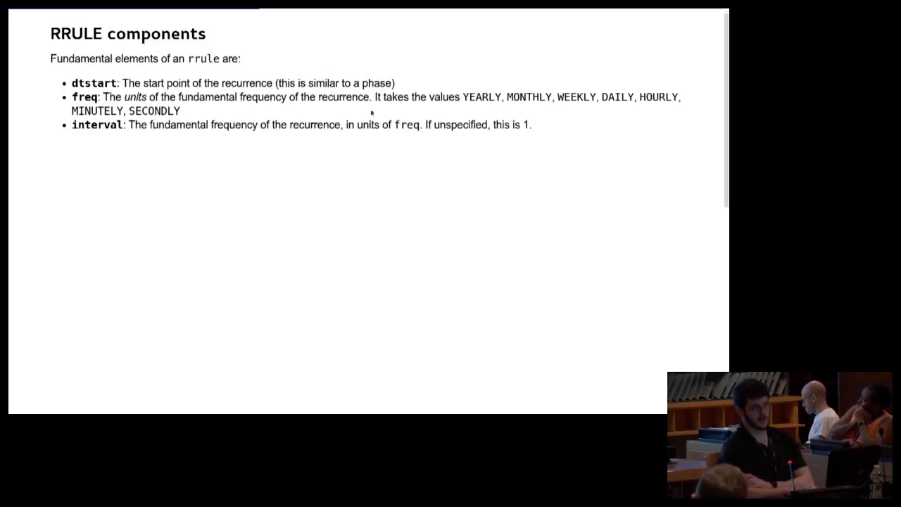
{"action": "mouse_move", "coordinate": [380, 171]}
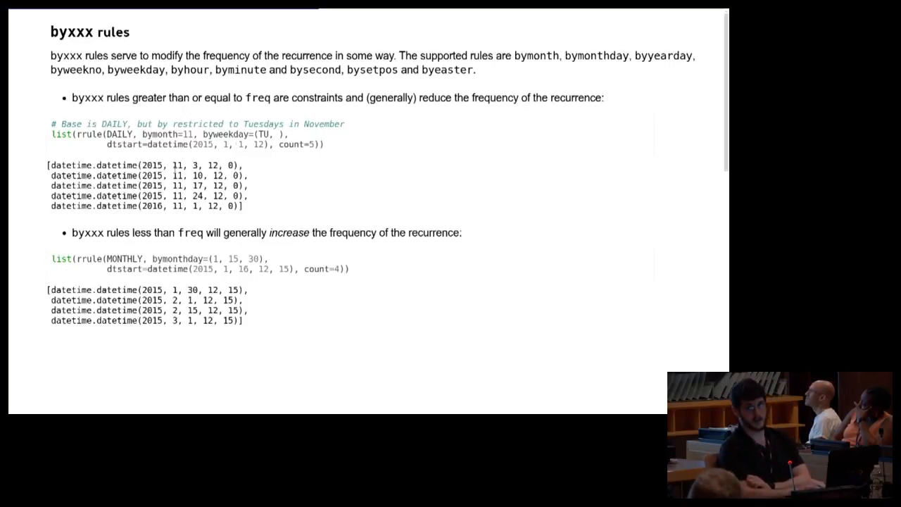
{"action": "key", "text": "Right"}
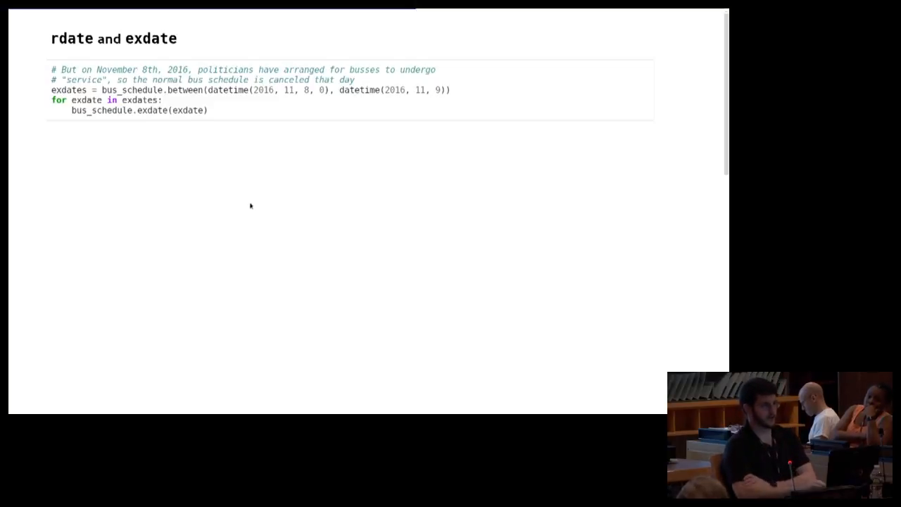
{"action": "mouse_move", "coordinate": [269, 135]}
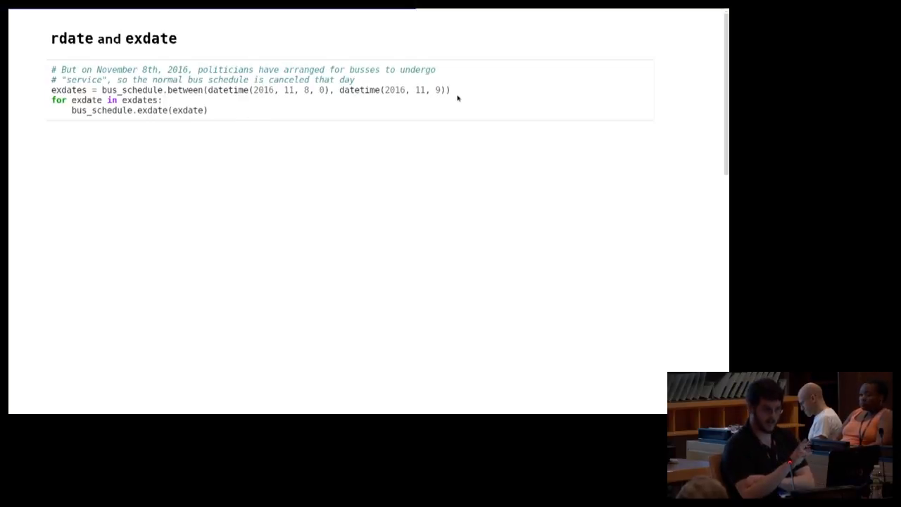
{"action": "mouse_move", "coordinate": [198, 139]}
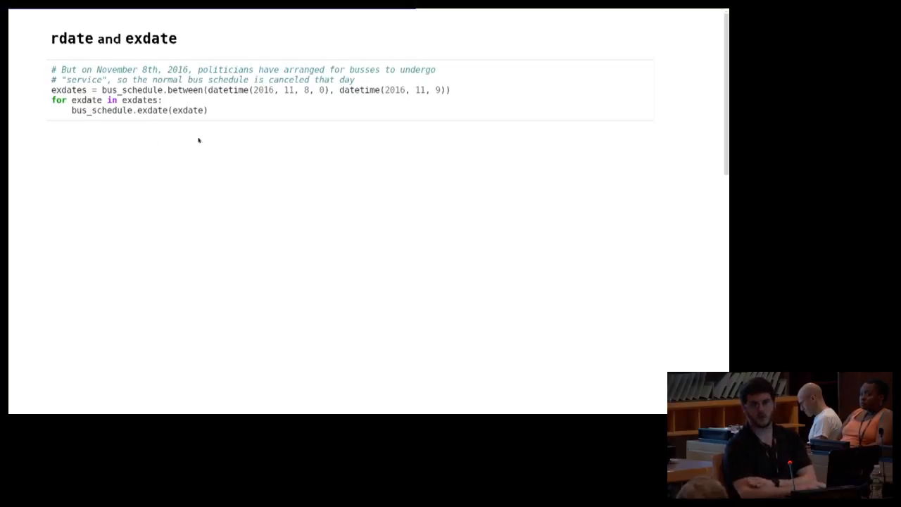
{"action": "mouse_move", "coordinate": [156, 136]}
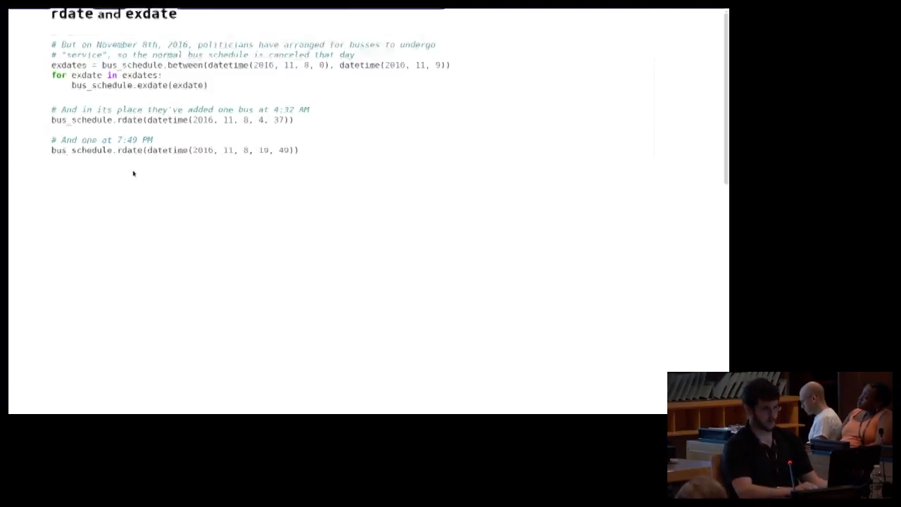
Scroll down to the bus schedule table for November 7–13, 2016.
{"action": "scroll", "scroll_direction": "down", "scroll_amount": 3}
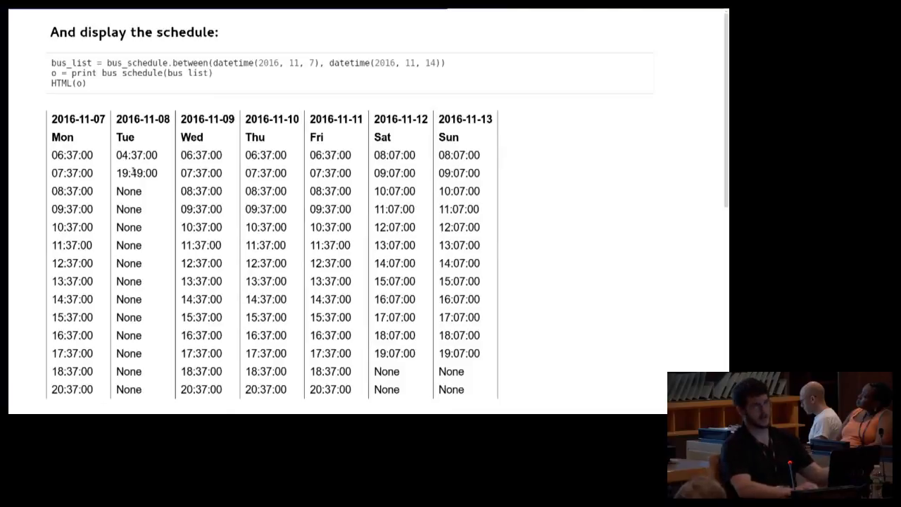
{"action": "mouse_move", "coordinate": [248, 123]}
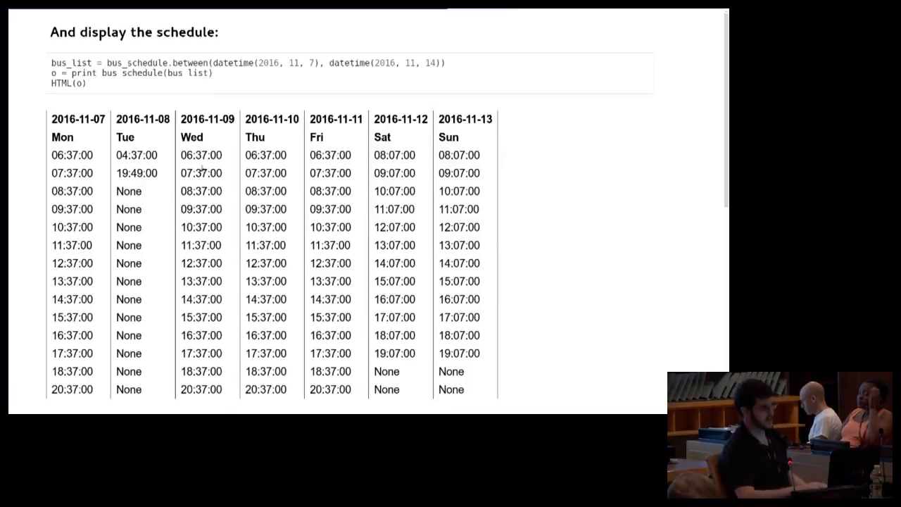
{"action": "mouse_move", "coordinate": [429, 318]}
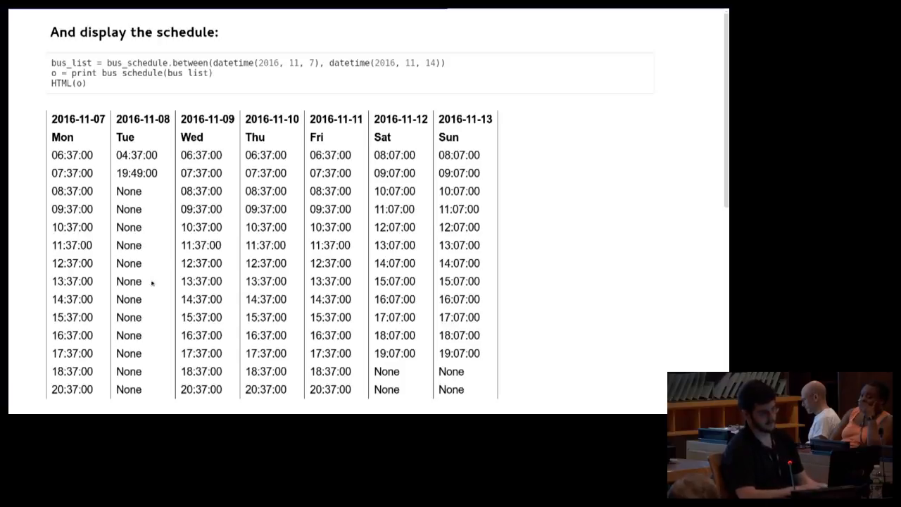
{"action": "mouse_move", "coordinate": [143, 310]}
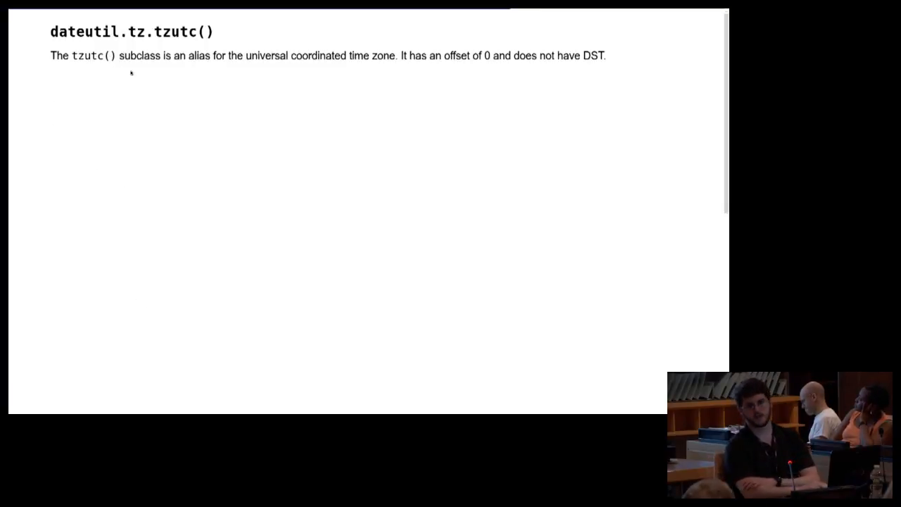
{"action": "mouse_move", "coordinate": [150, 83]}
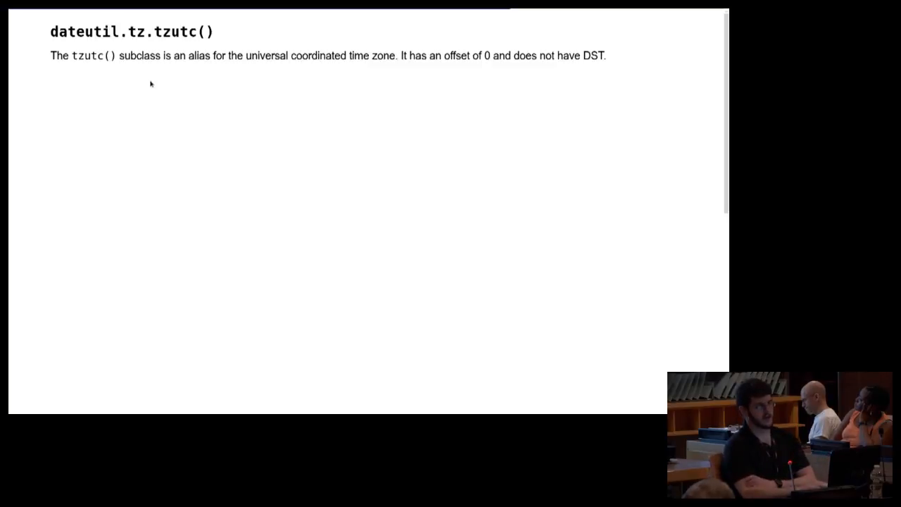
{"action": "mouse_move", "coordinate": [179, 152]}
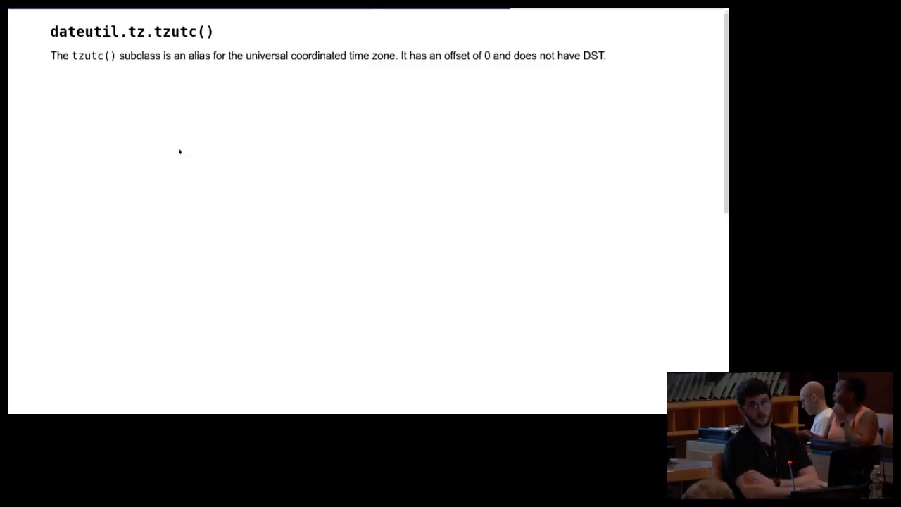
{"action": "mouse_move", "coordinate": [179, 145]}
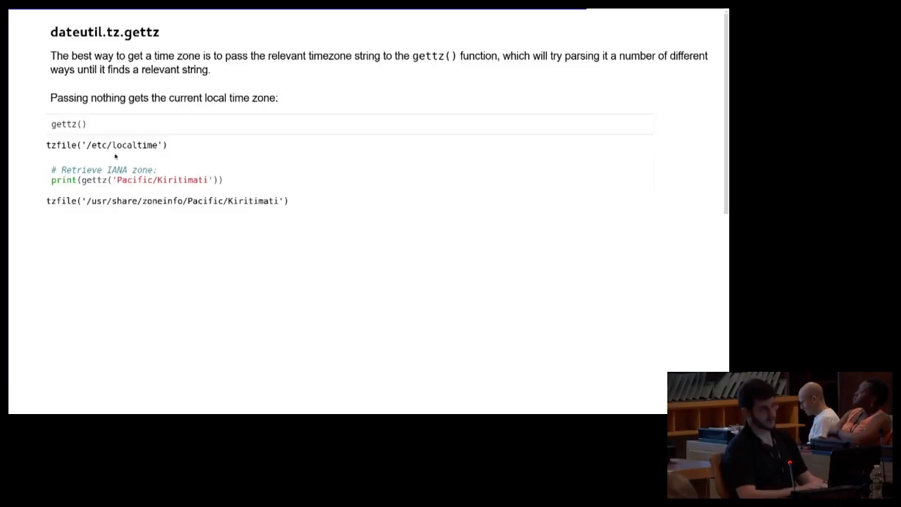
{"action": "mouse_move", "coordinate": [89, 132]}
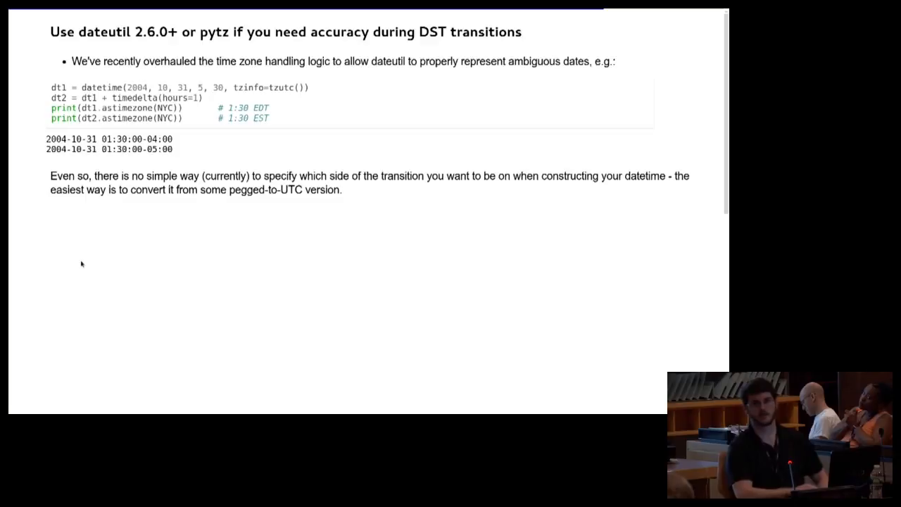
{"action": "mouse_move", "coordinate": [232, 83]}
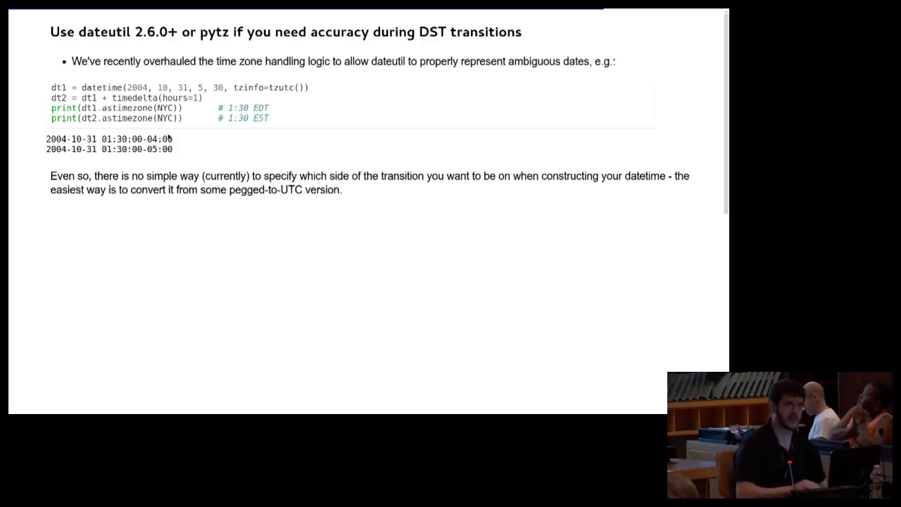
Advance to the dateutil.parser slide showing parse('1991-02-03') and mapped parse examples.
{"action": "key", "text": "Right"}
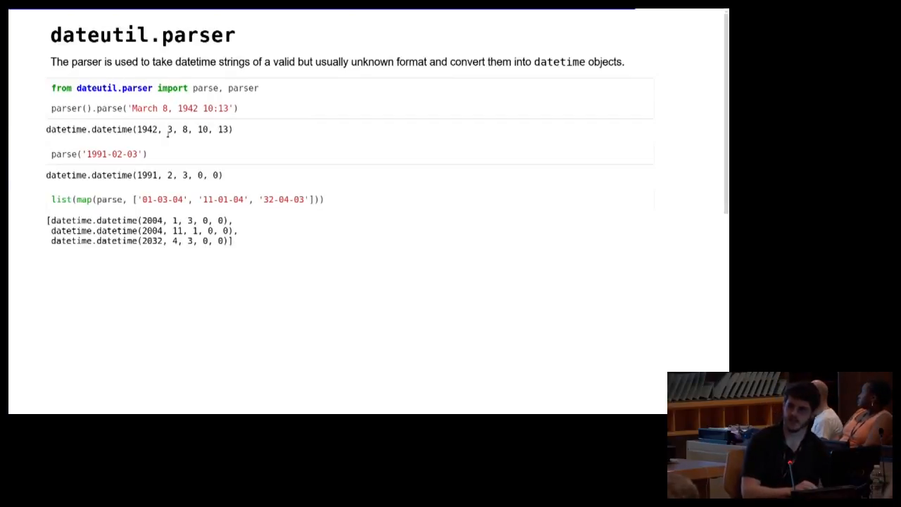